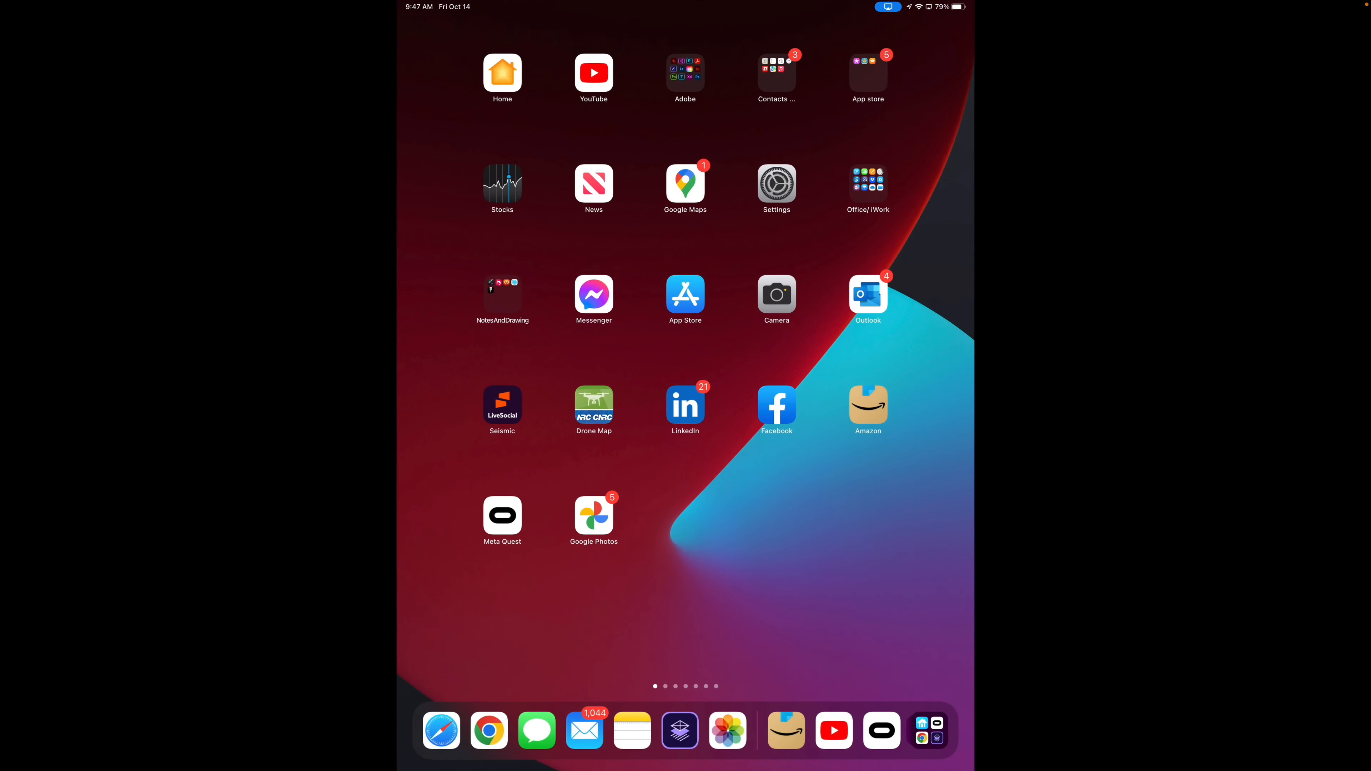
Launch the Meta Quest app from the home screen
click(502, 515)
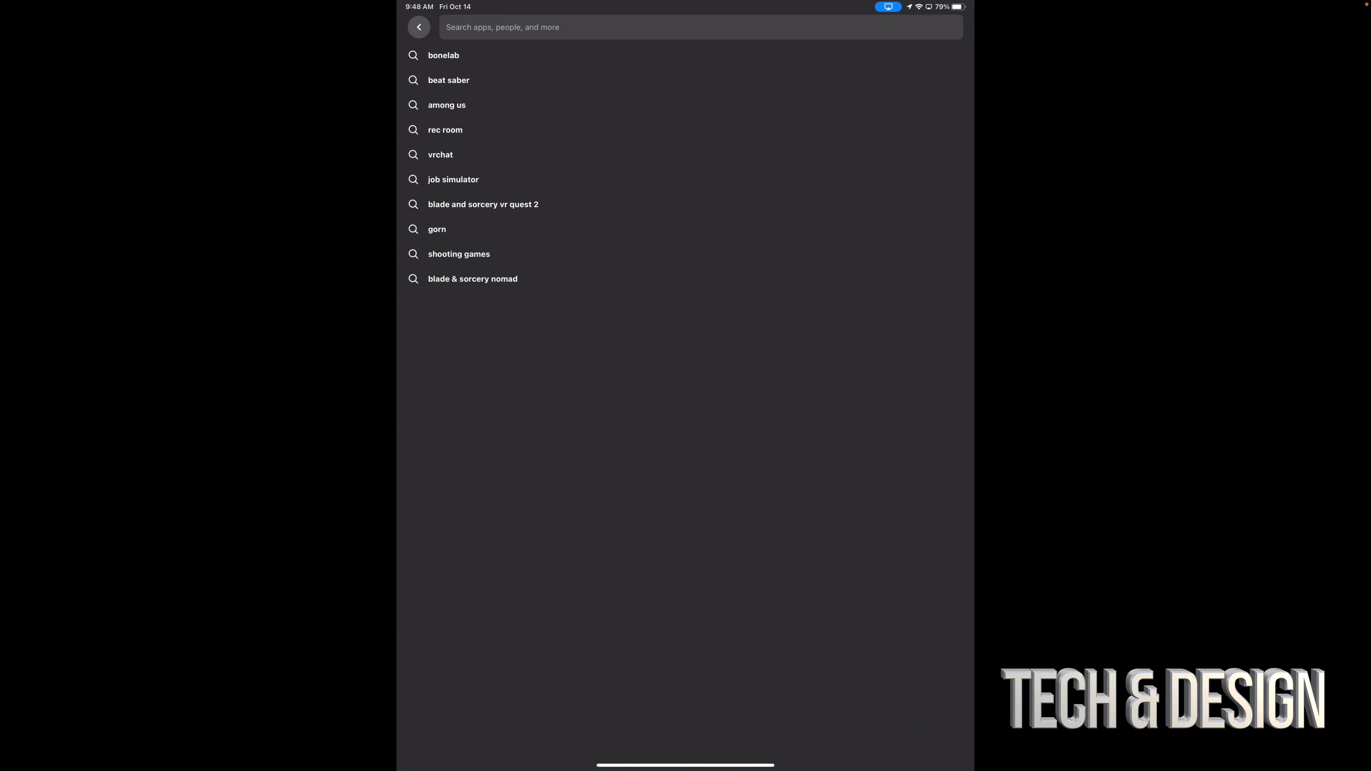
Rerun the recent 'among us' search and go to the Among Us VR store page
click(447, 105)
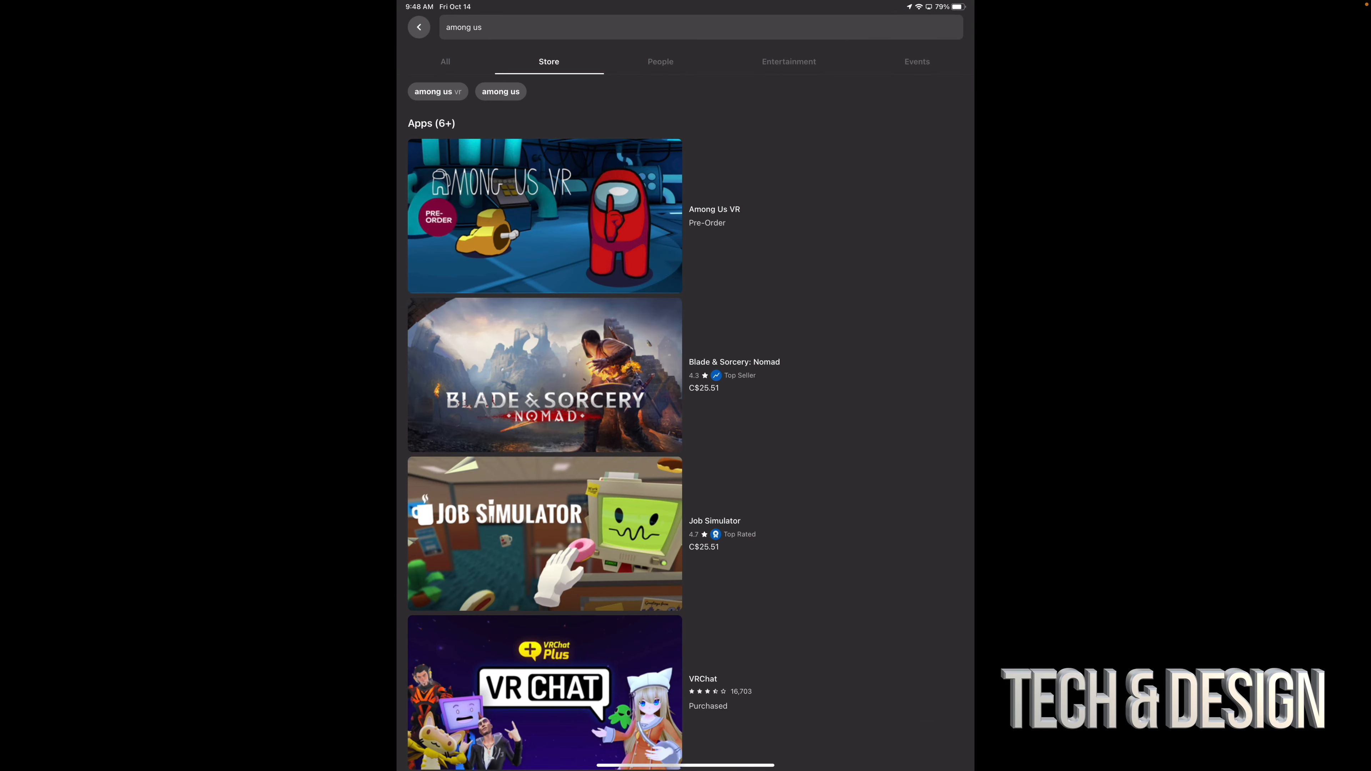
click(544, 215)
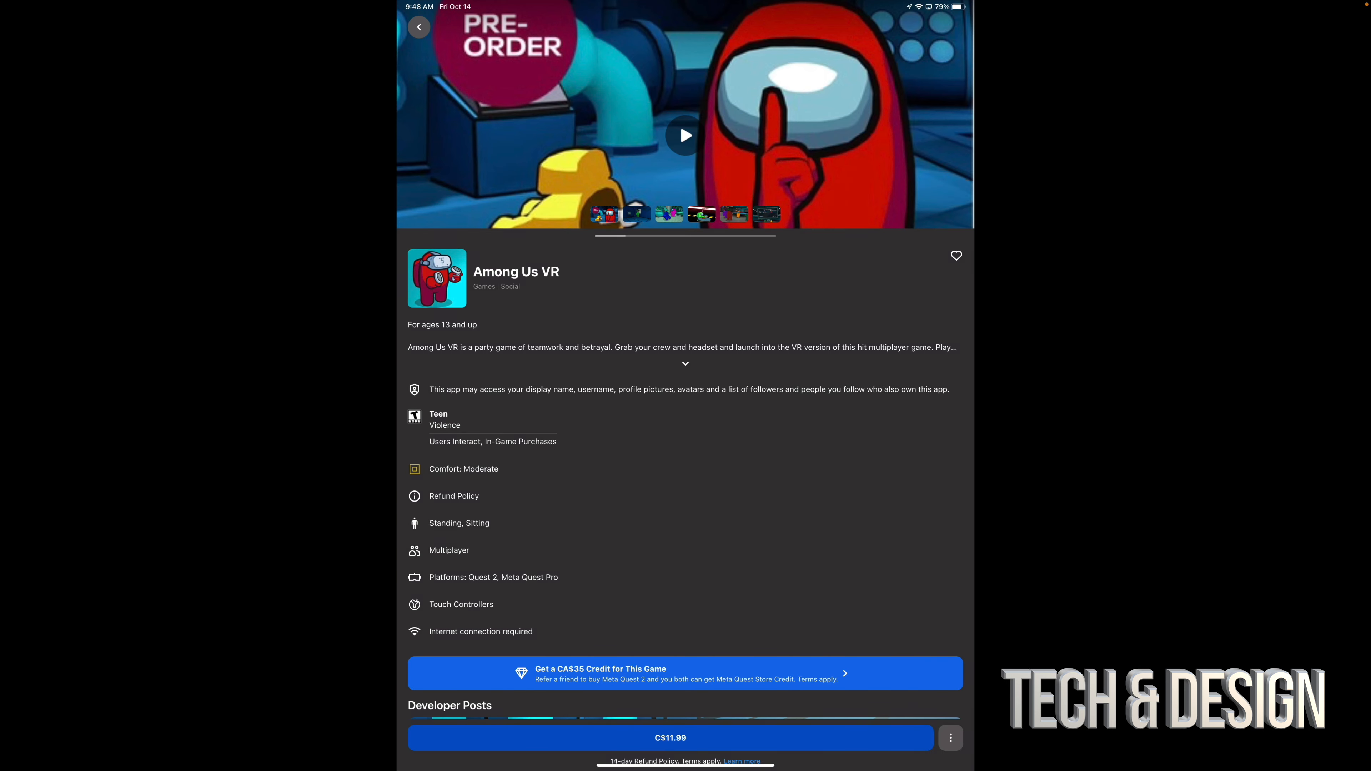
Start the Among Us VR pre-order from its C$11.99 price button, reaching Confirm Purchase
click(671, 737)
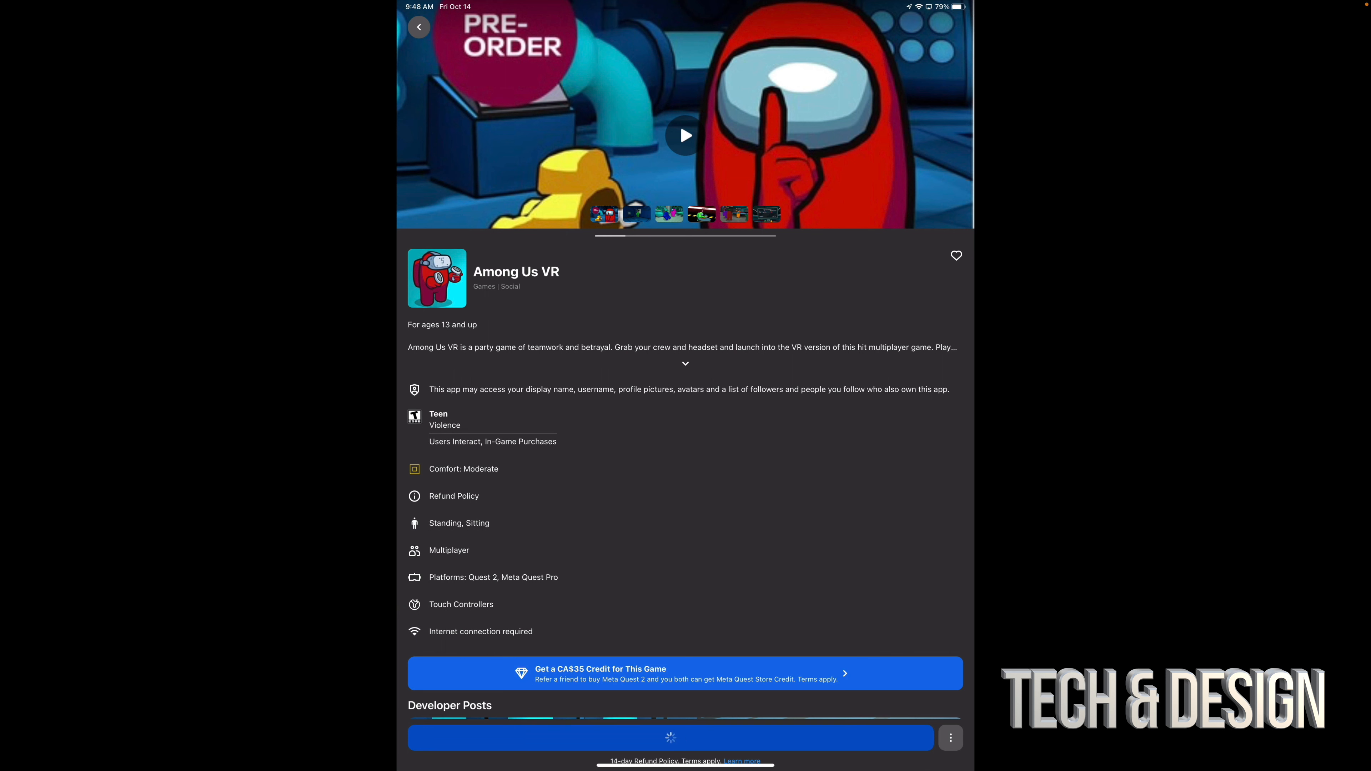
click(670, 737)
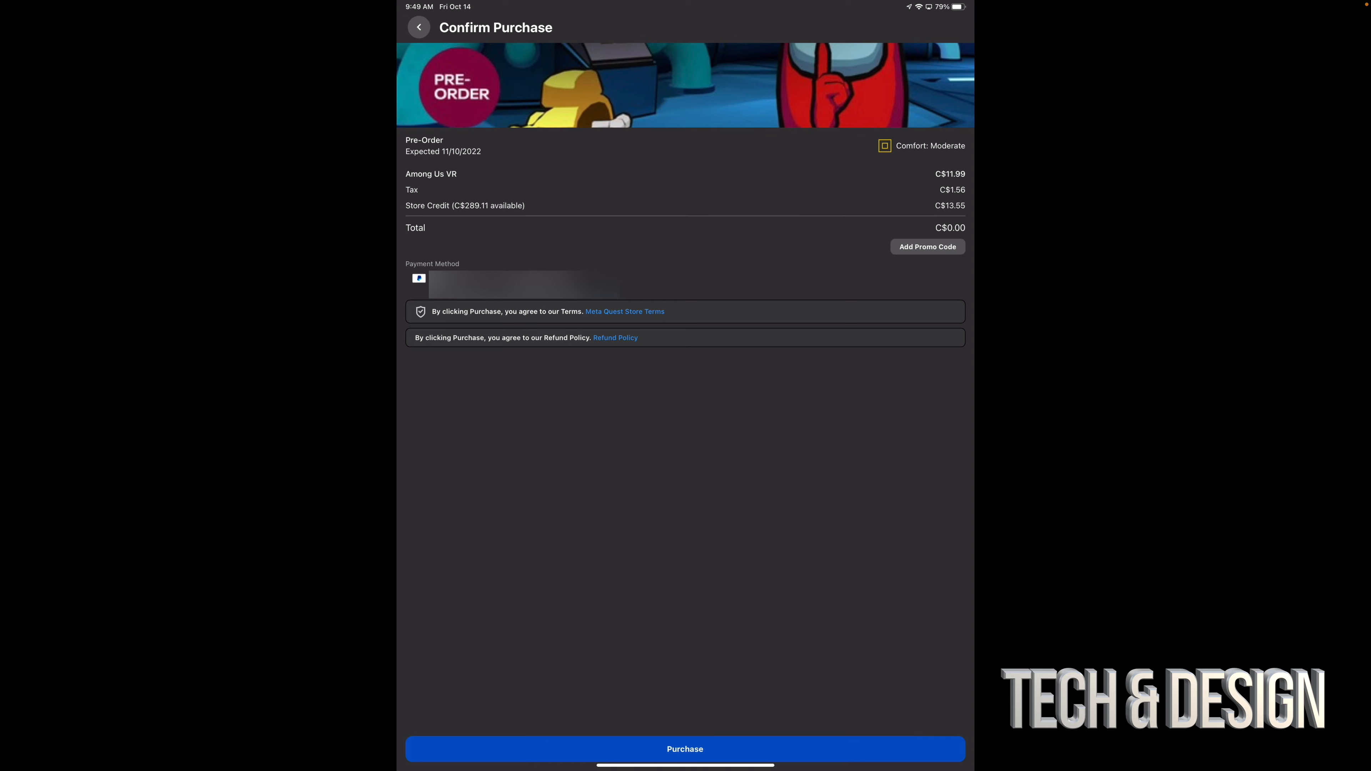
Confirm the purchase so Among Us VR shows Pre-Ordered, then back out to the Games page
click(685, 749)
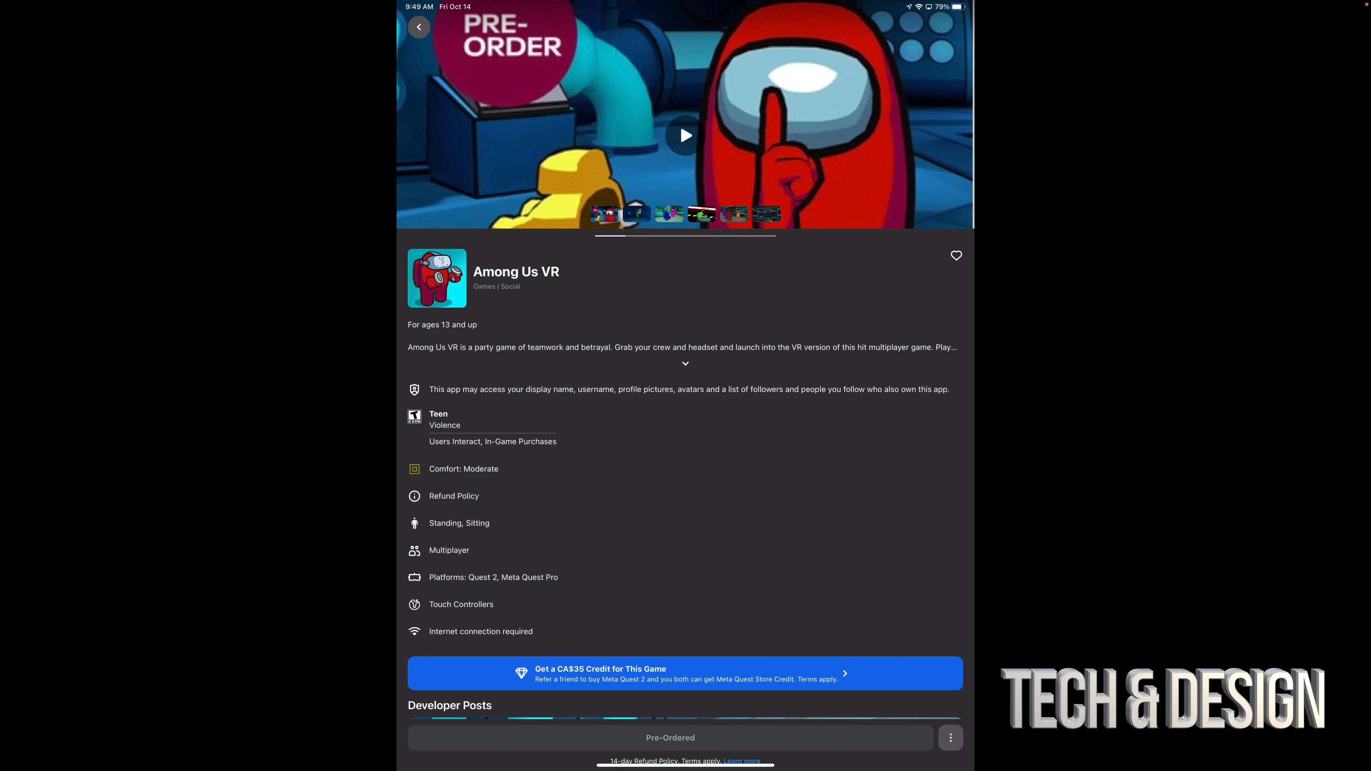
click(419, 26)
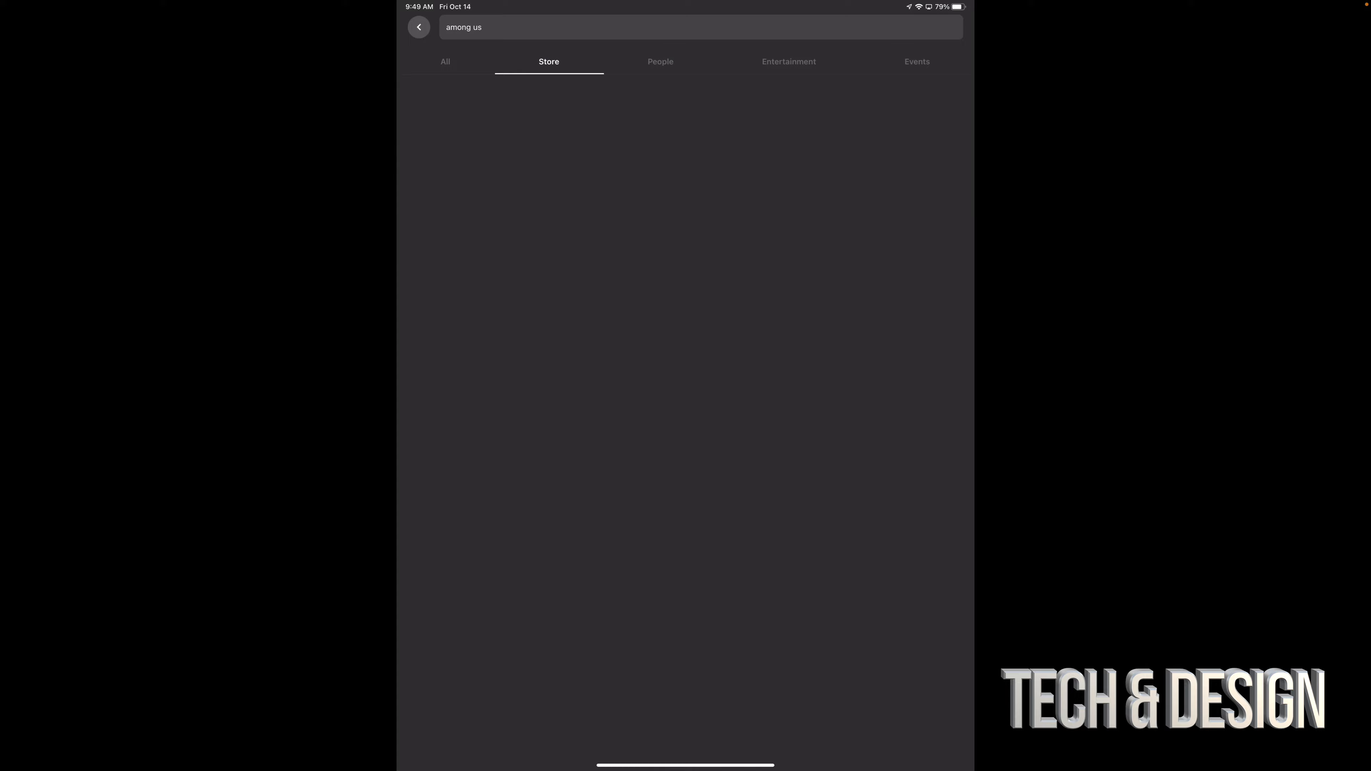
click(418, 27)
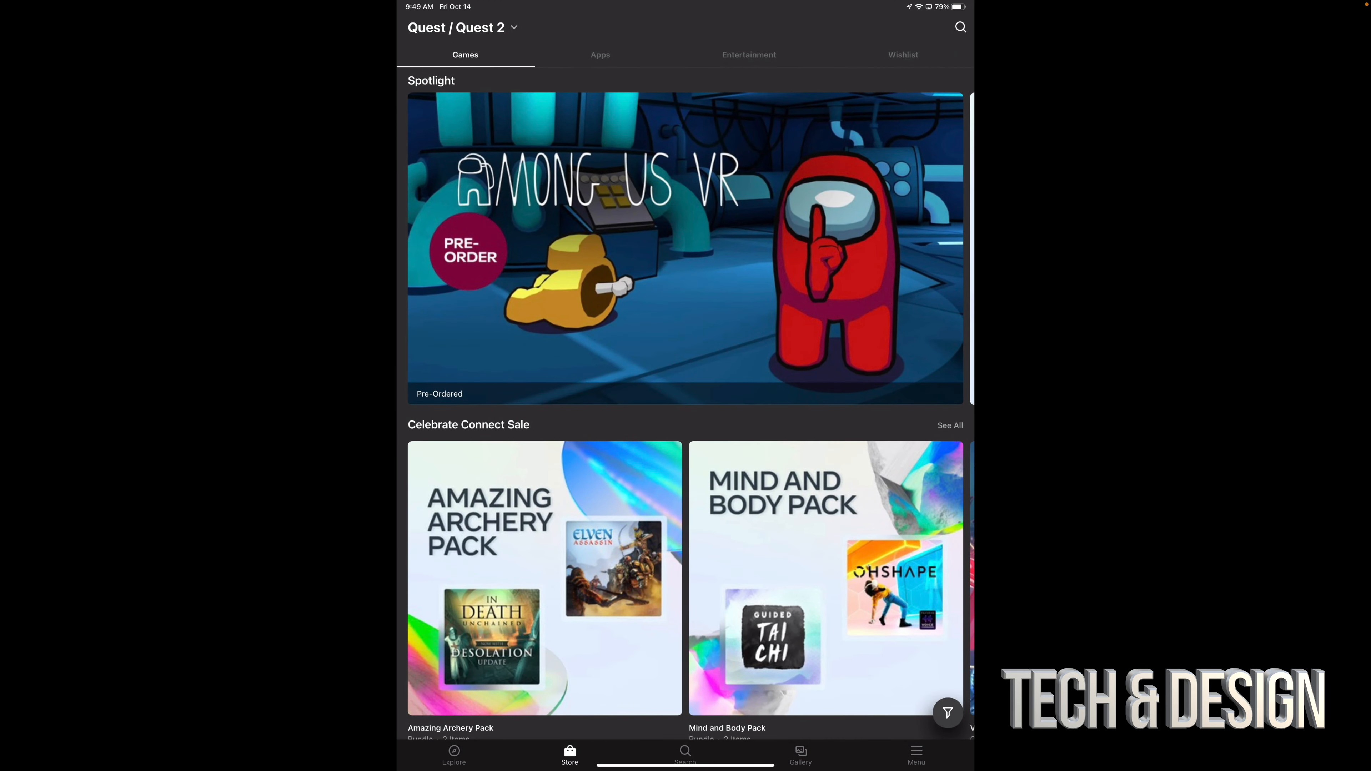